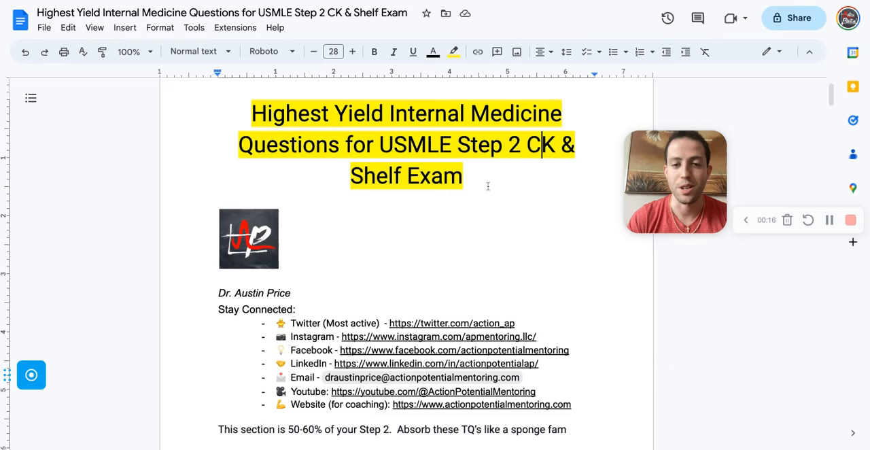
- Scroll from the title and contact list down to question 1 on wide-complex tachycardia with hypotension
scroll(down, 3)
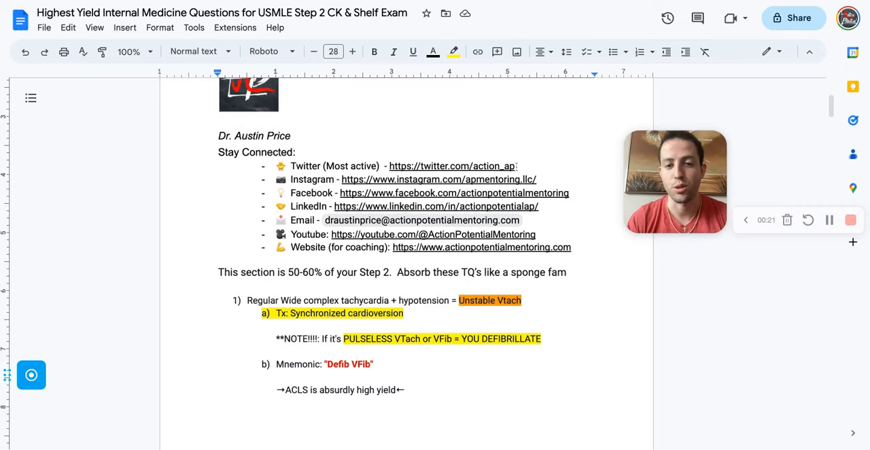
scroll(down, 3)
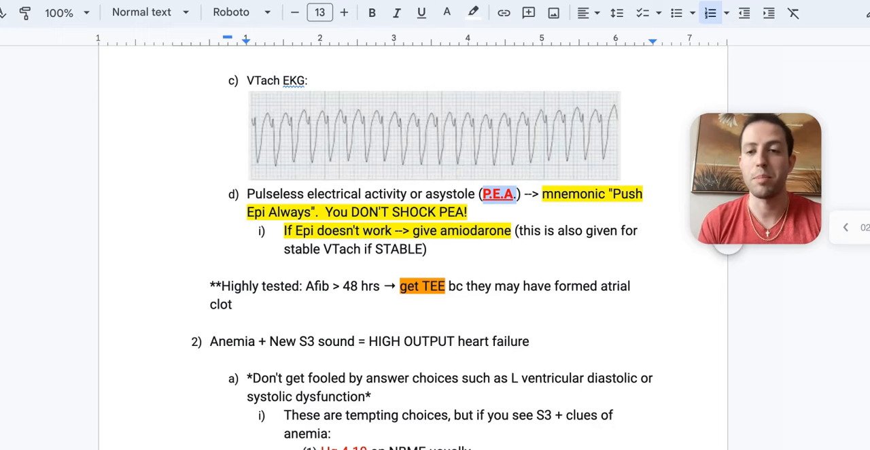
- Highlight the amiodarone note for stable VTach at the close of question 1
double_click(474, 231)
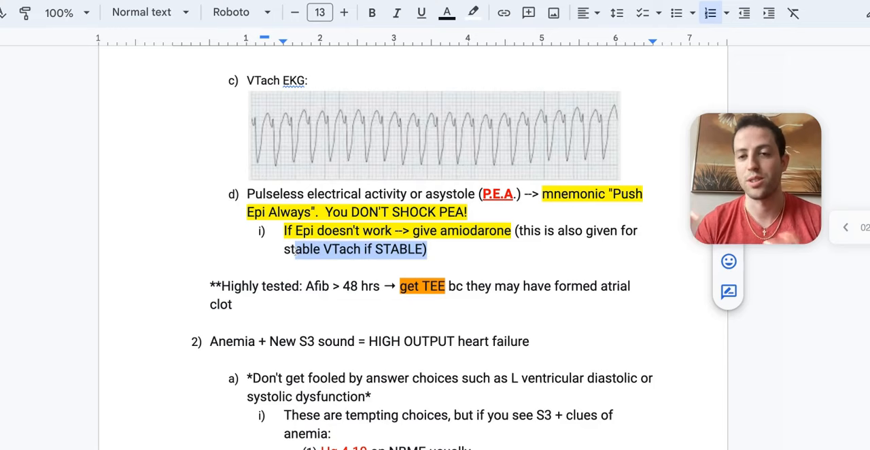
- Show question 2's anemia clues: Hg 4-10, dark tarry stools, high-output HF
scroll(down, 3)
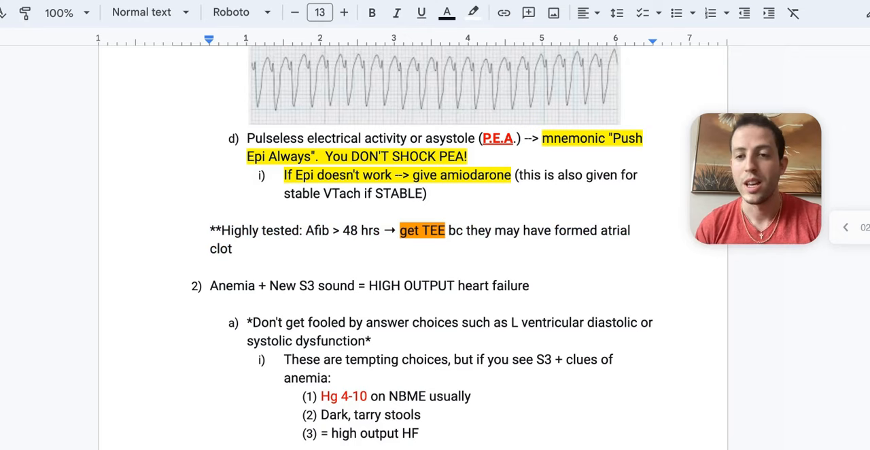
click(317, 230)
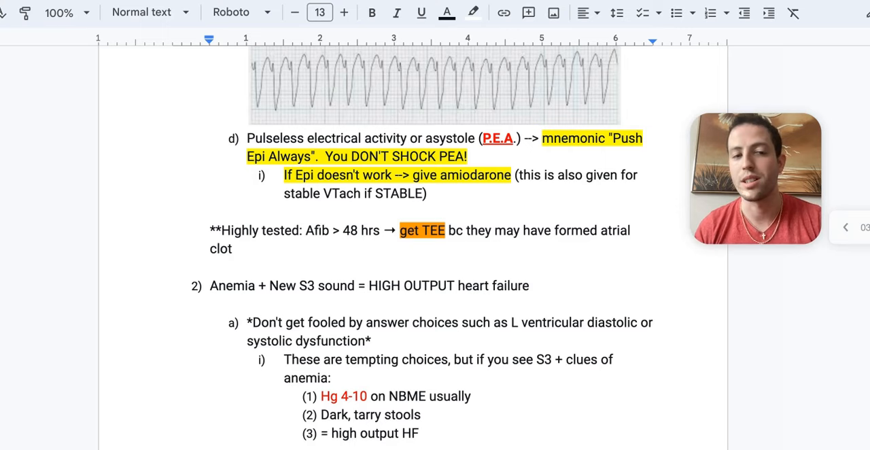
scroll(down, 3)
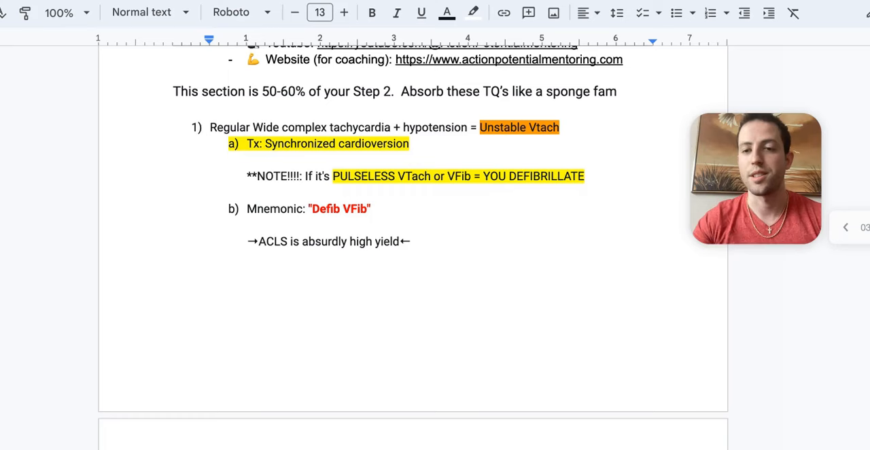
scroll(down, 3)
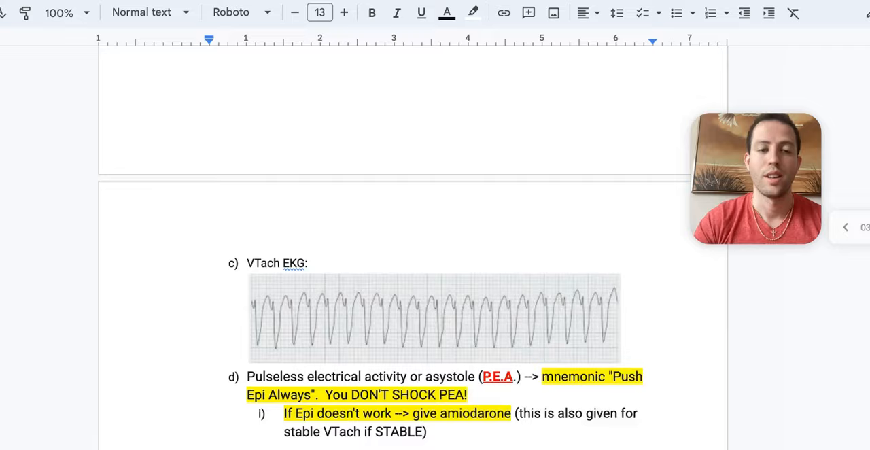
scroll(down, 3)
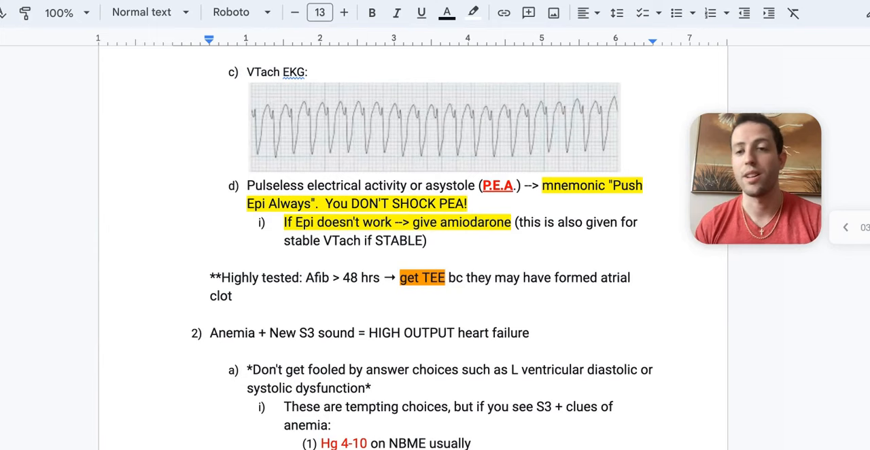
click(316, 277)
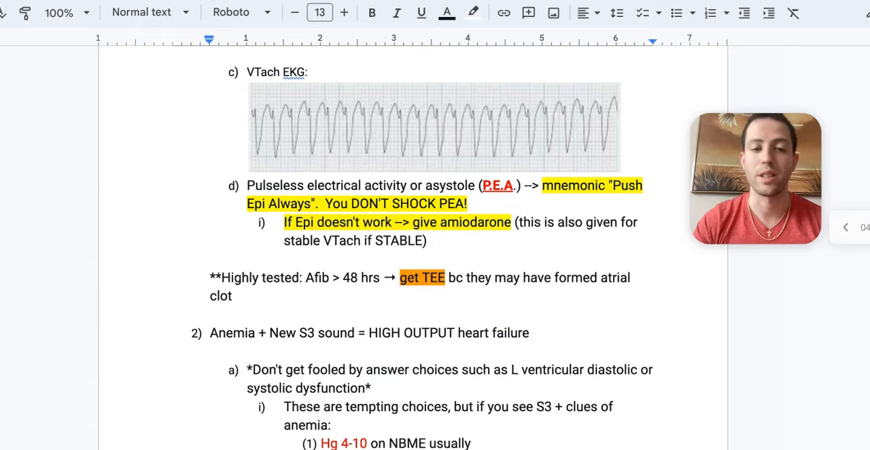
scroll(down, 3)
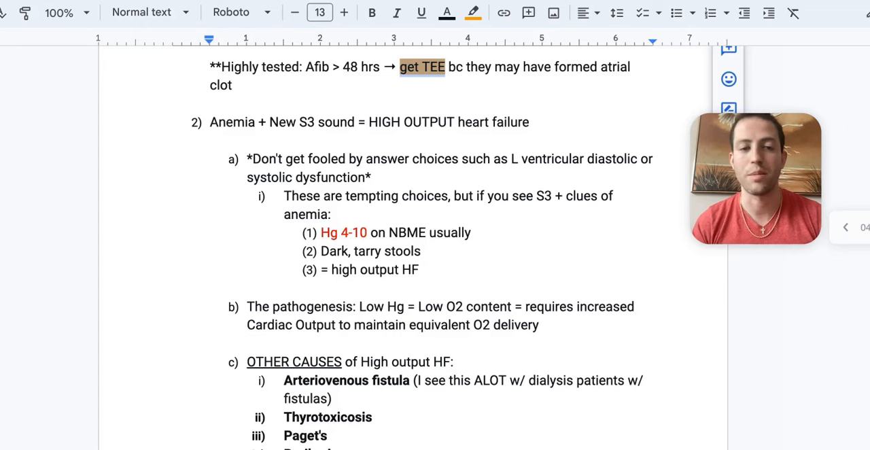
scroll(down, 3)
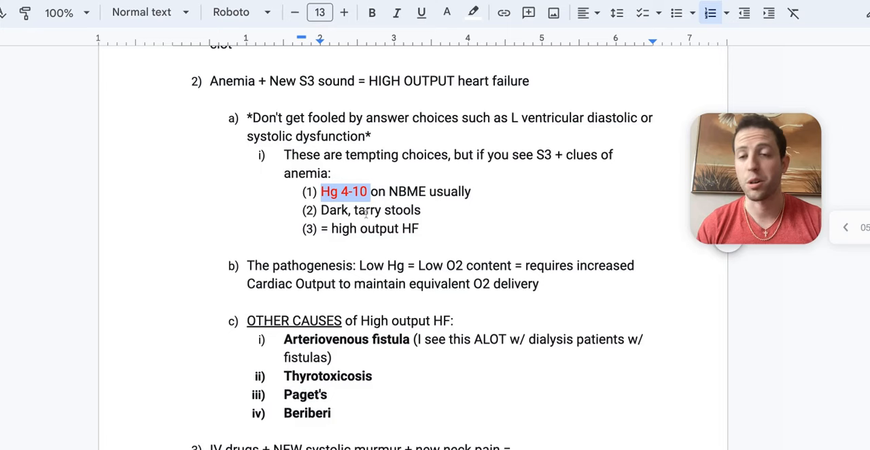
drag(321, 209, 420, 209)
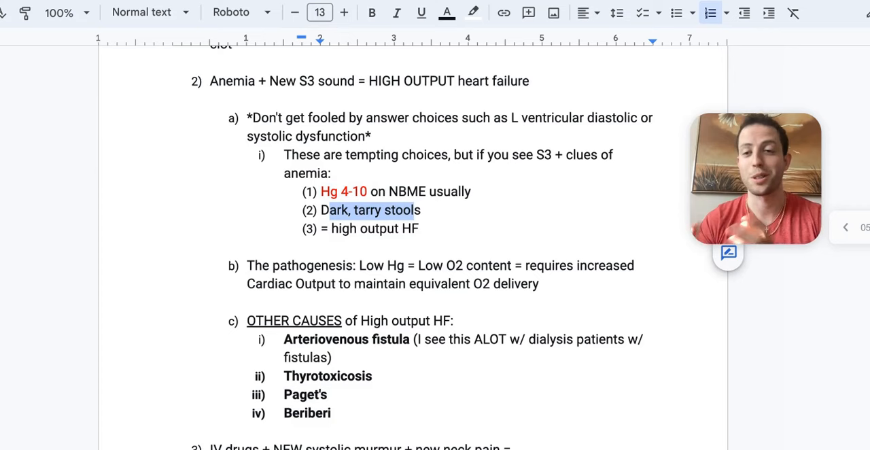
scroll(down, 3)
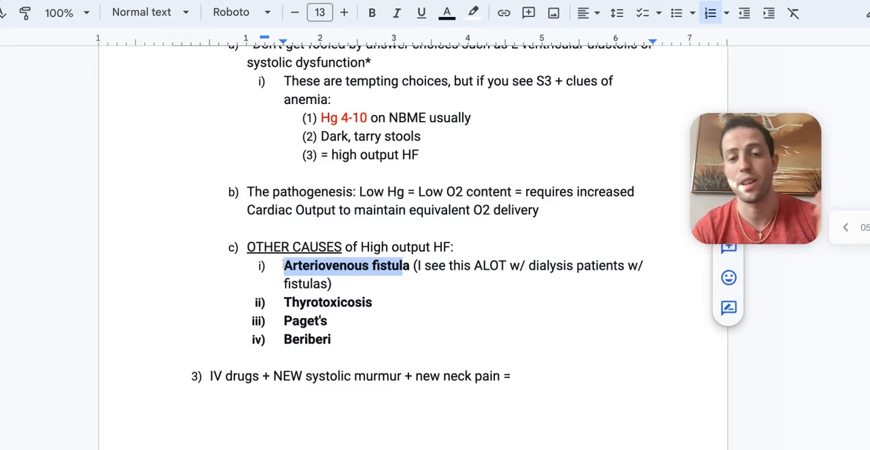
click(372, 13)
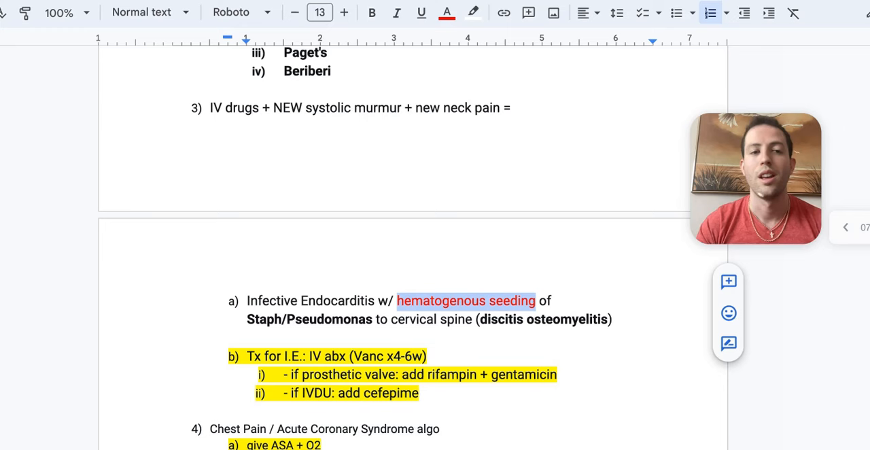
drag(211, 108, 403, 107)
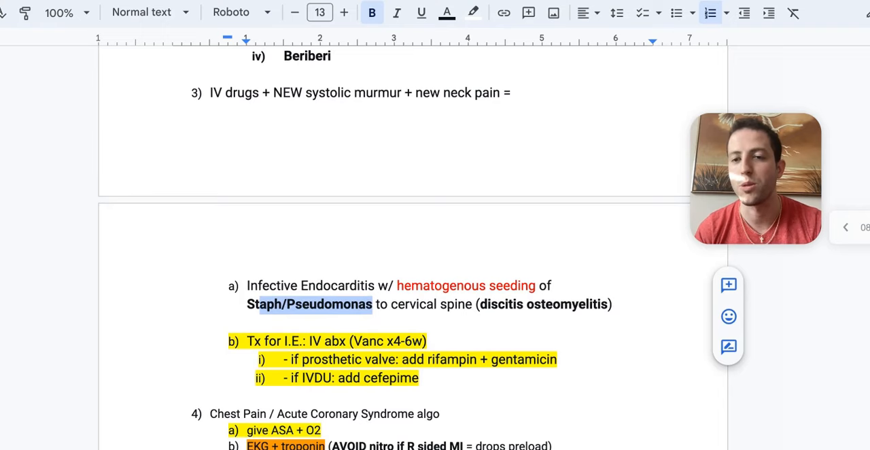
scroll(down, 3)
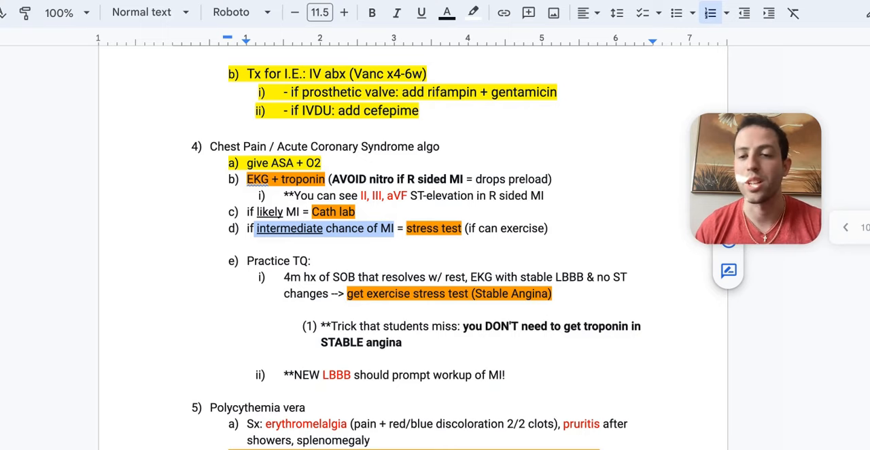
- Scroll to question 5 on polycythemia vera with its IV heparin tip and question 6 on NPH
scroll(down, 3)
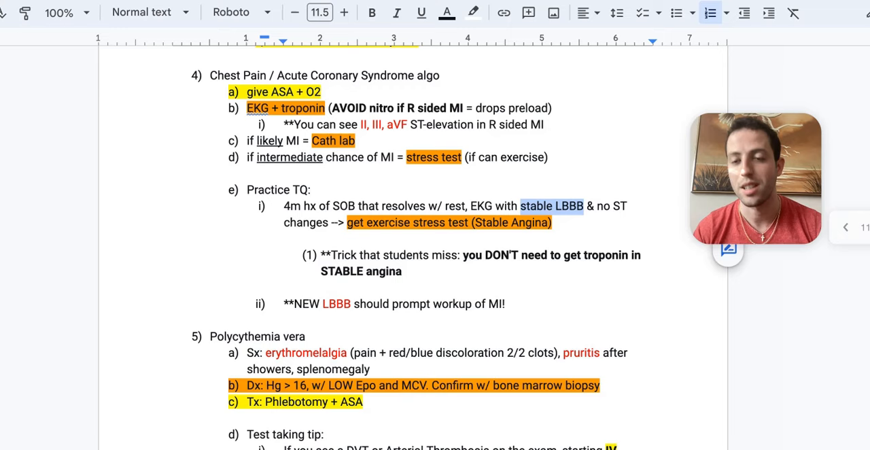
scroll(down, 3)
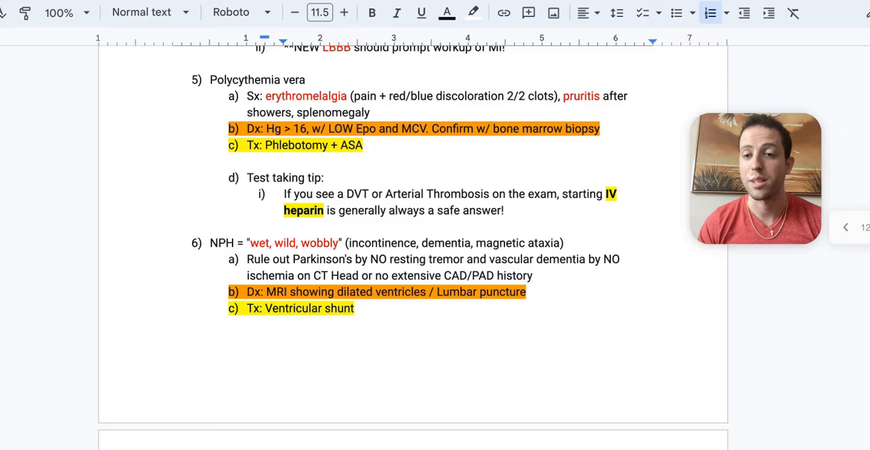
double_click(352, 144)
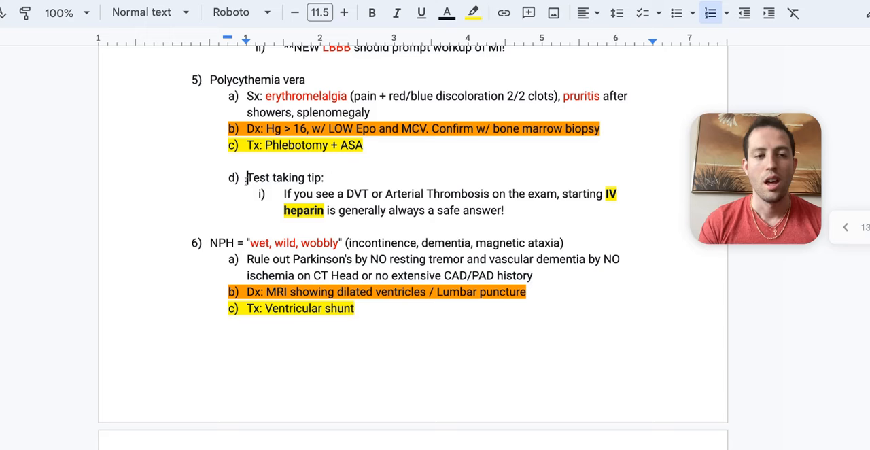
- Highlight the 'Test taking tip' heading in the NPH notes while discussing it
drag(248, 176, 324, 177)
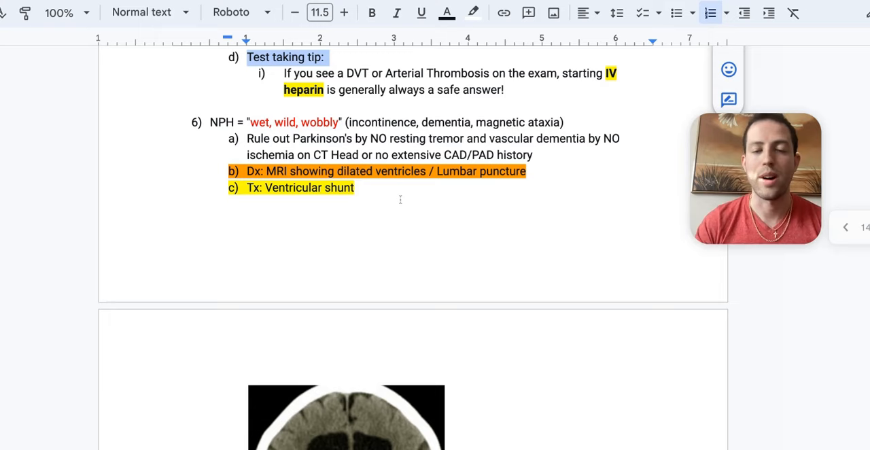
- Scroll past the head CT to question 7 on gout/pseudogout and its chondrocalcinosis X-ray
scroll(down, 3)
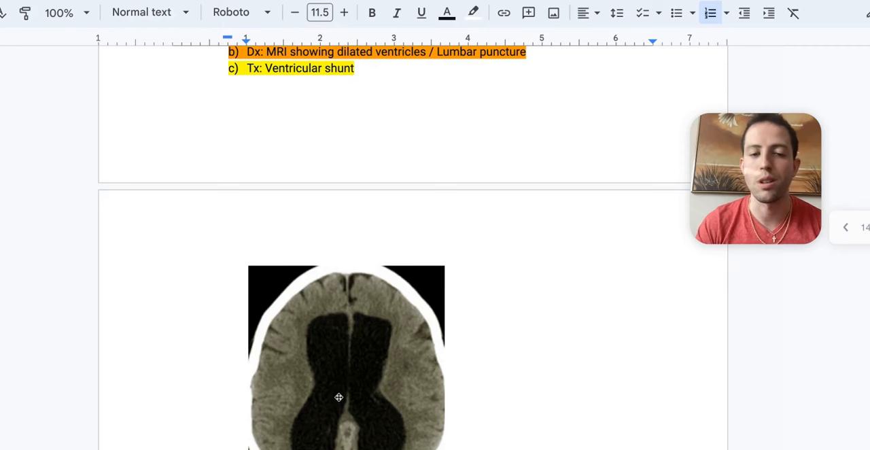
mouse_move(512, 291)
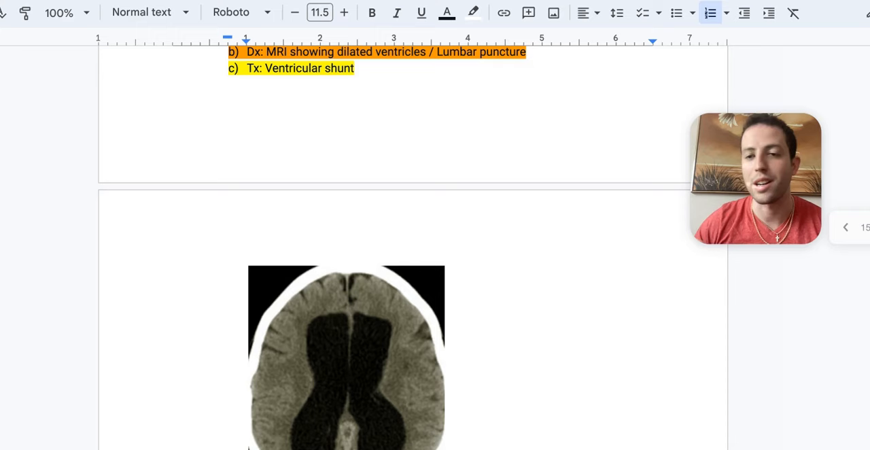
scroll(down, 3)
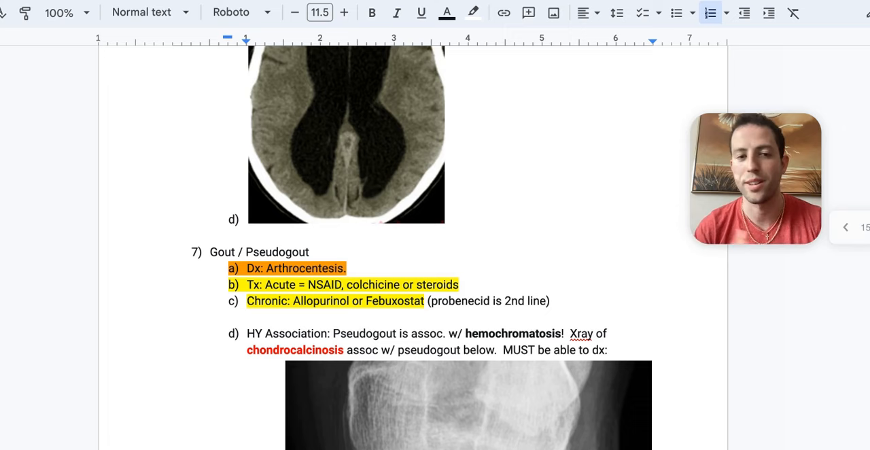
scroll(down, 3)
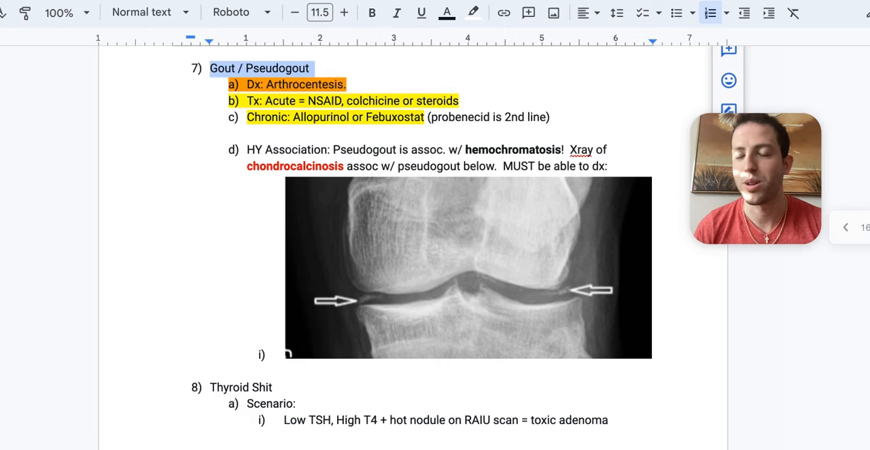
scroll(down, 3)
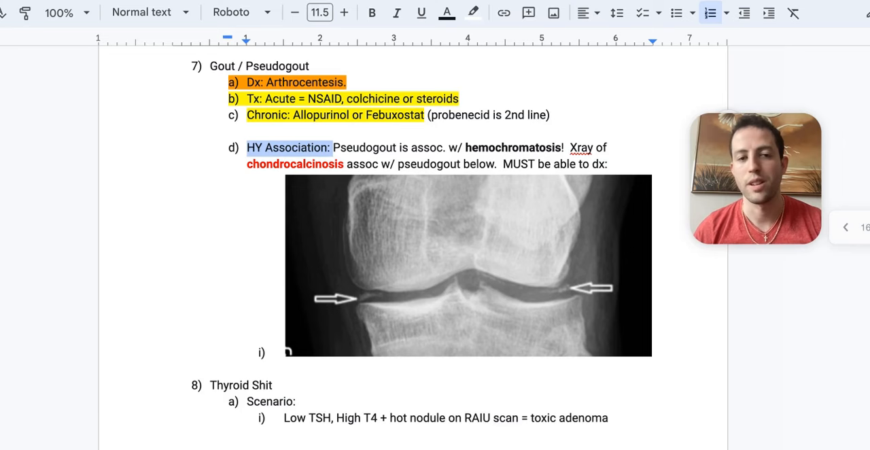
mouse_move(556, 297)
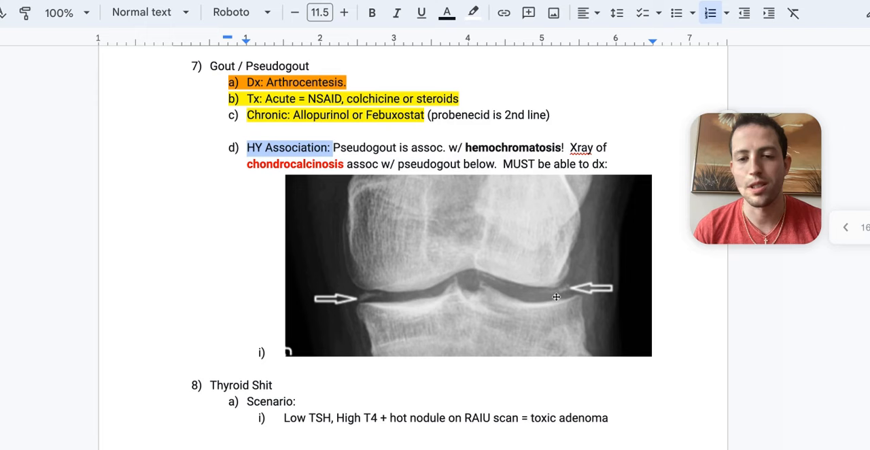
mouse_move(569, 299)
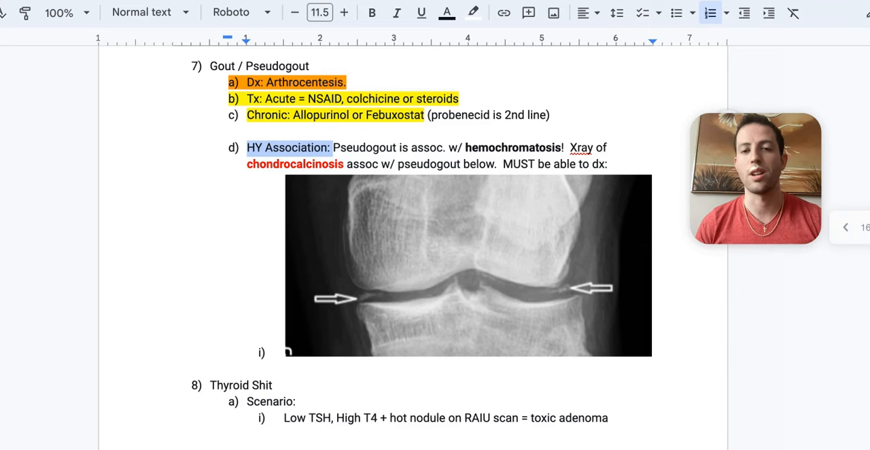
scroll(down, 3)
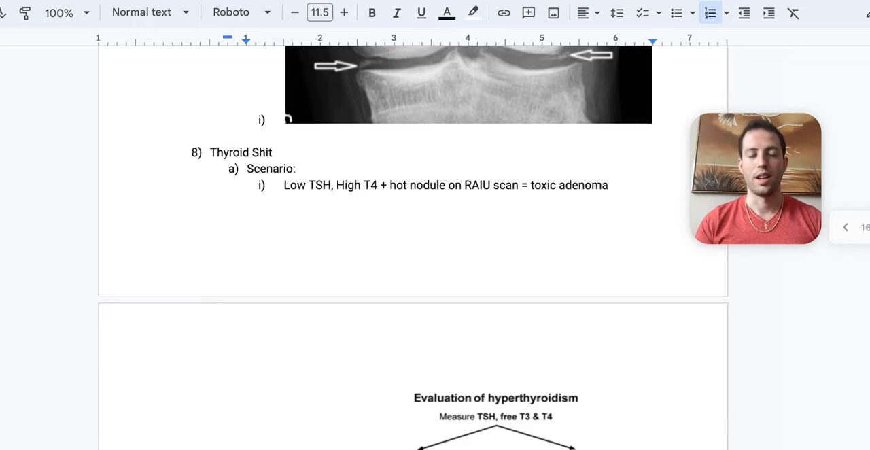
scroll(down, 3)
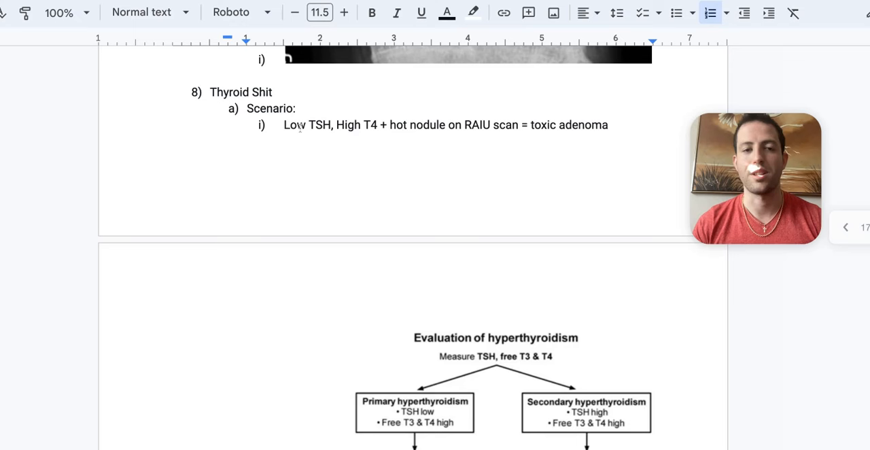
drag(284, 124, 446, 123)
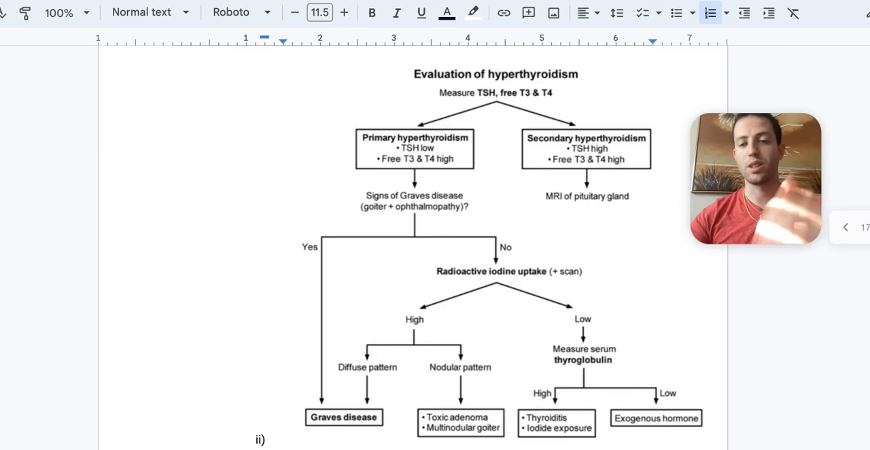
scroll(down, 3)
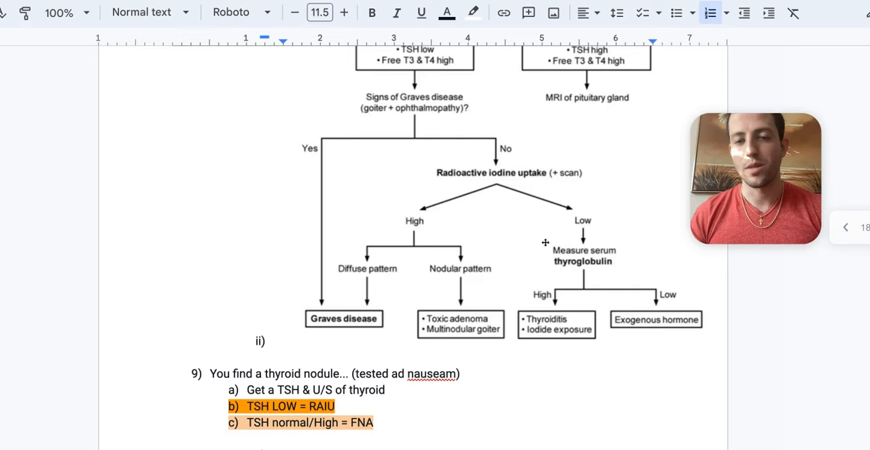
scroll(down, 3)
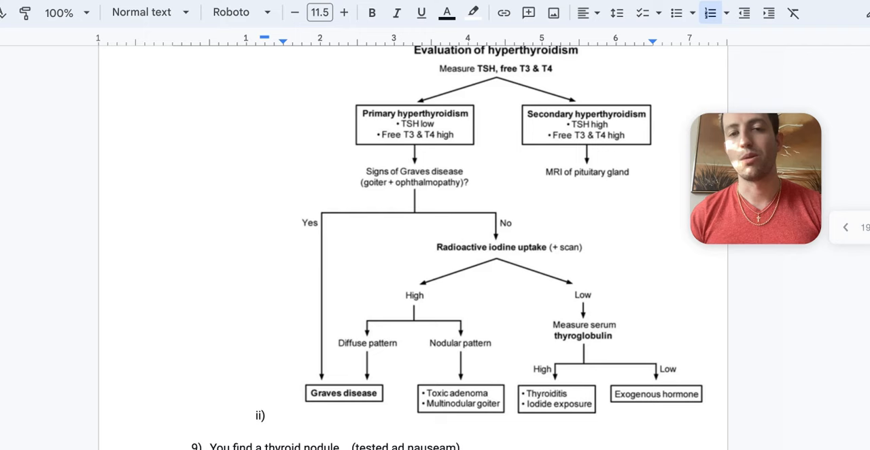
scroll(down, 3)
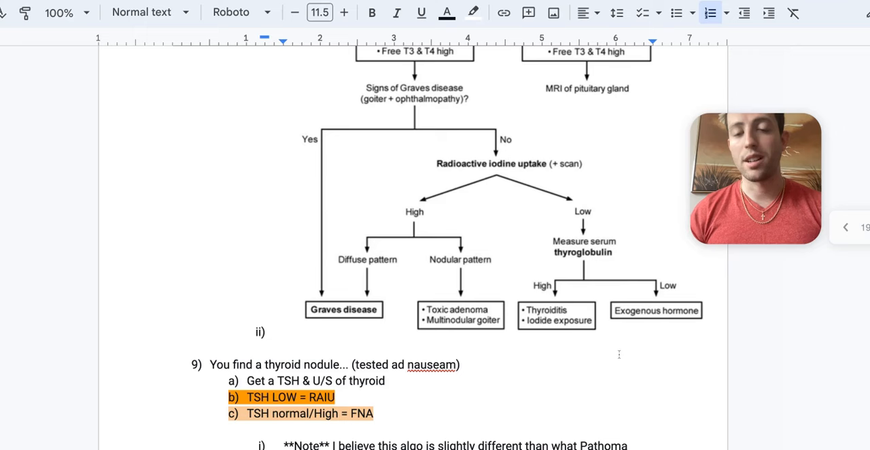
mouse_move(669, 169)
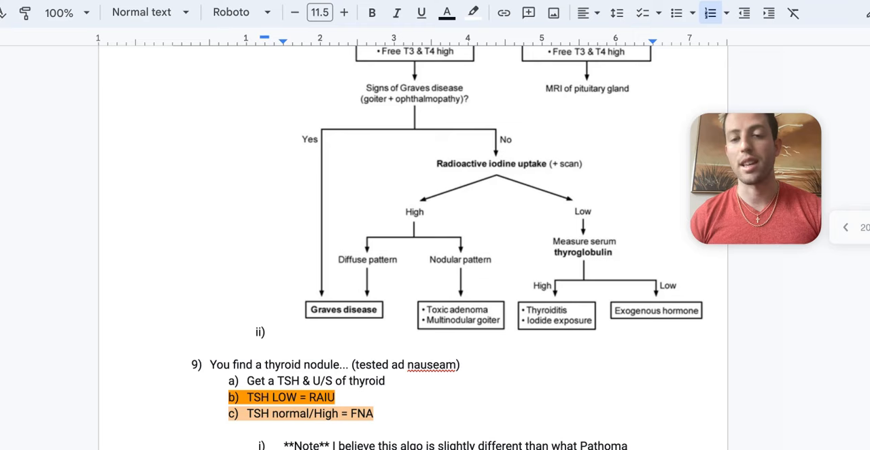
scroll(down, 3)
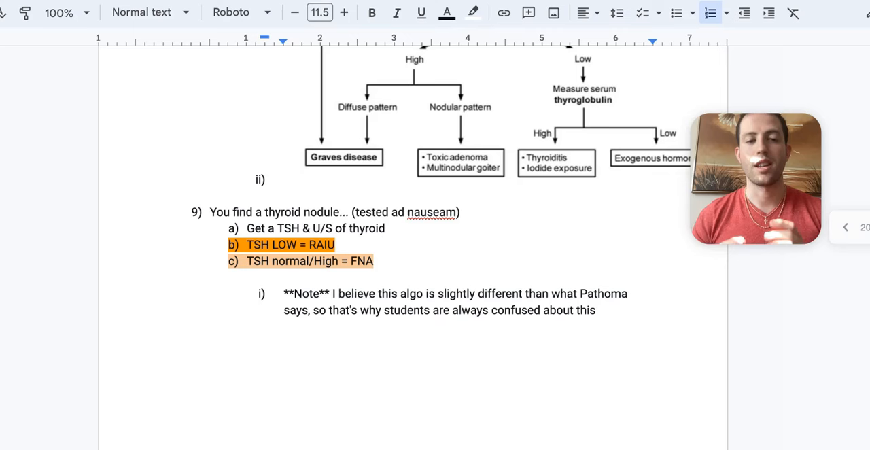
scroll(down, 3)
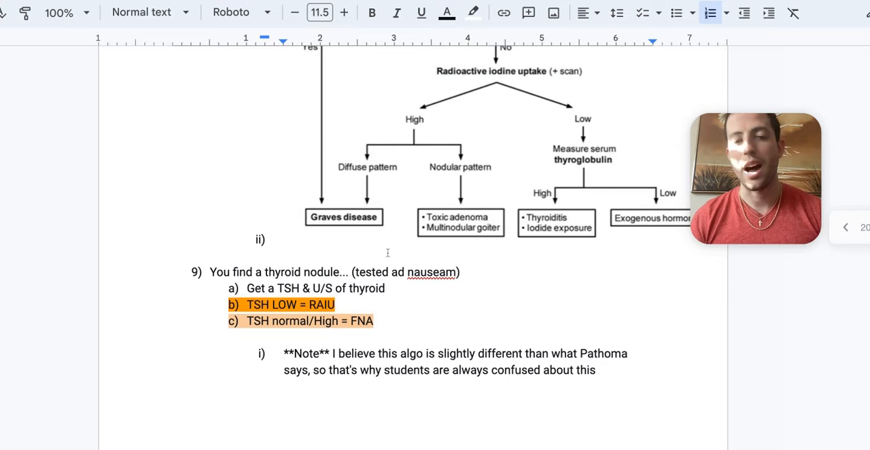
scroll(down, 3)
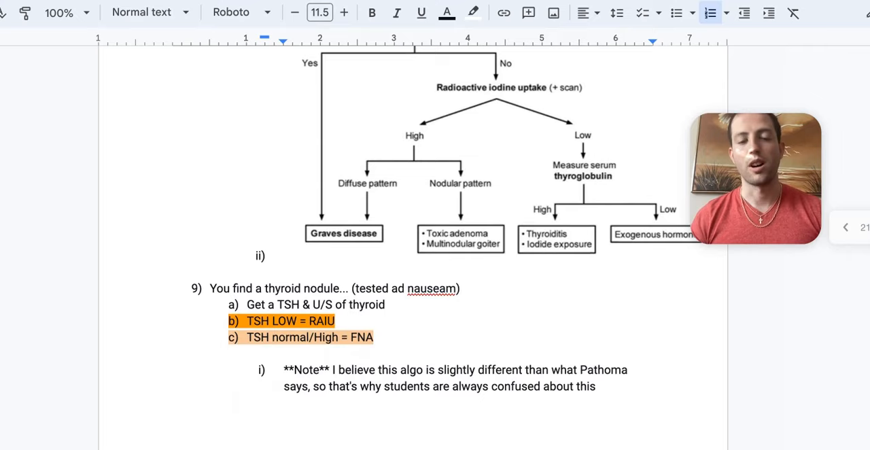
scroll(down, 3)
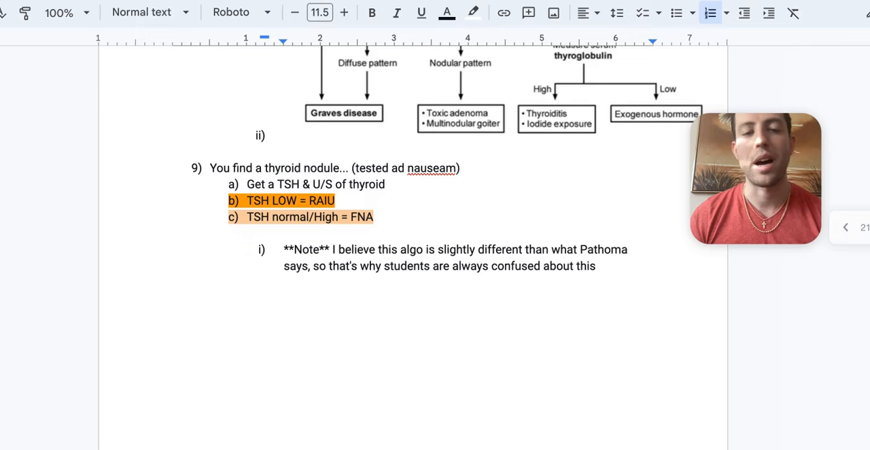
scroll(down, 3)
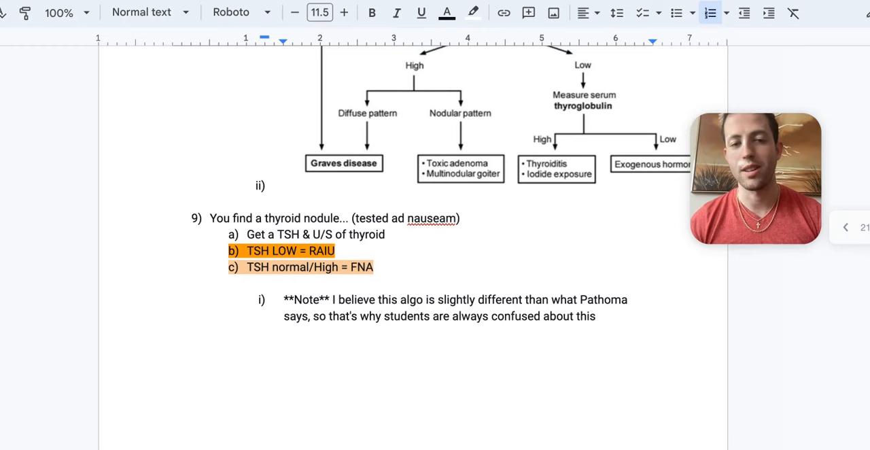
scroll(down, 3)
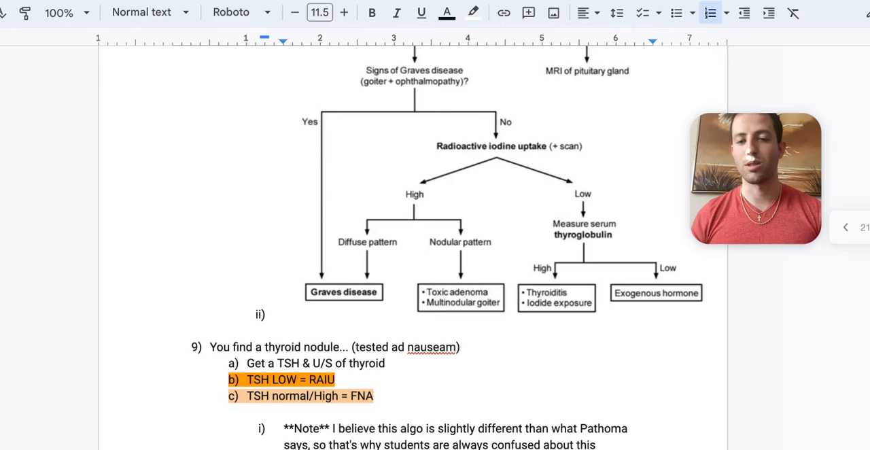
scroll(down, 3)
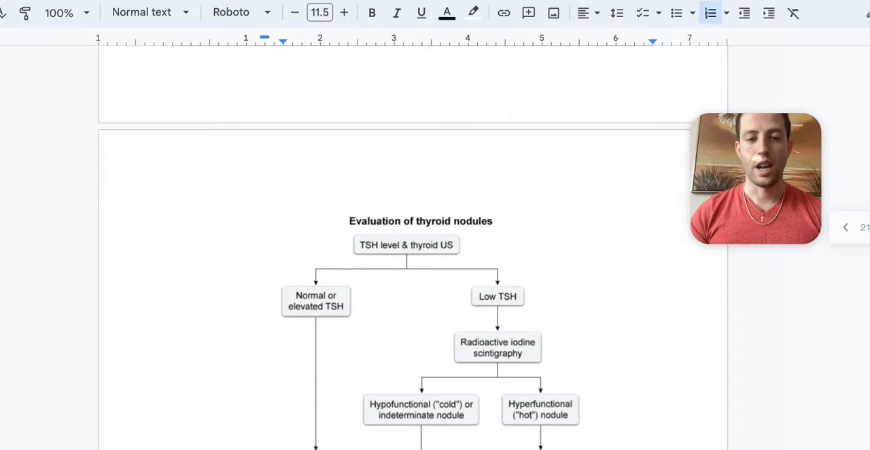
scroll(down, 3)
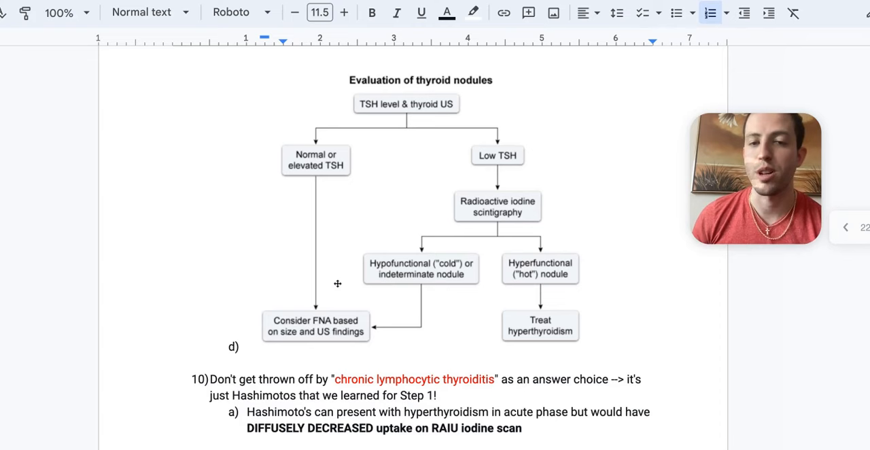
scroll(down, 3)
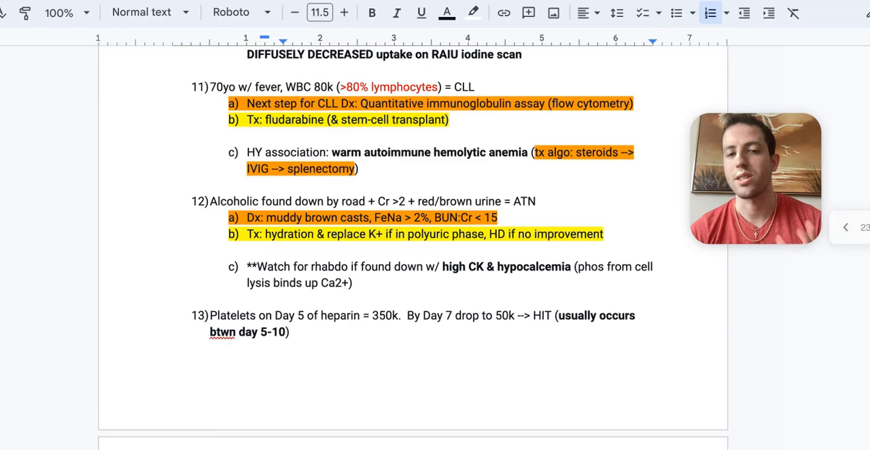
scroll(down, 3)
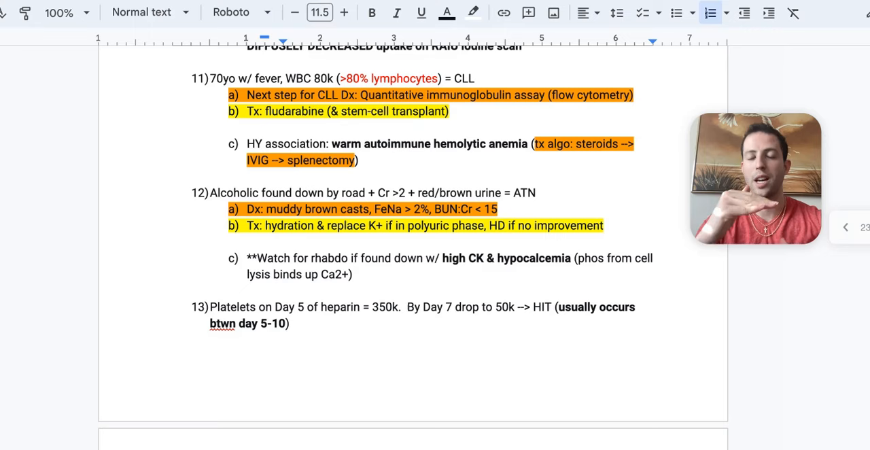
scroll(down, 3)
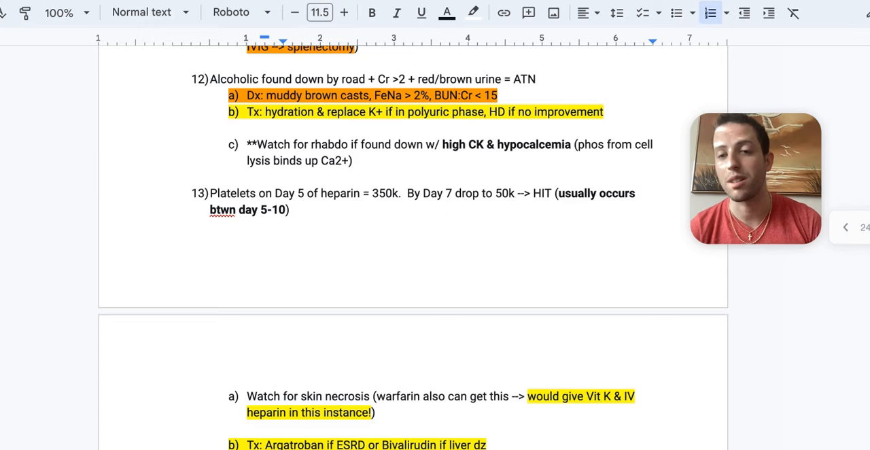
drag(266, 112, 401, 111)
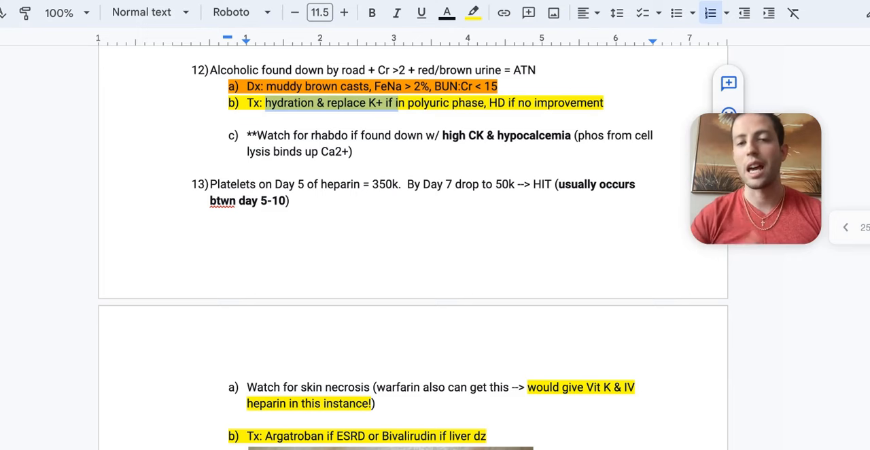
scroll(down, 3)
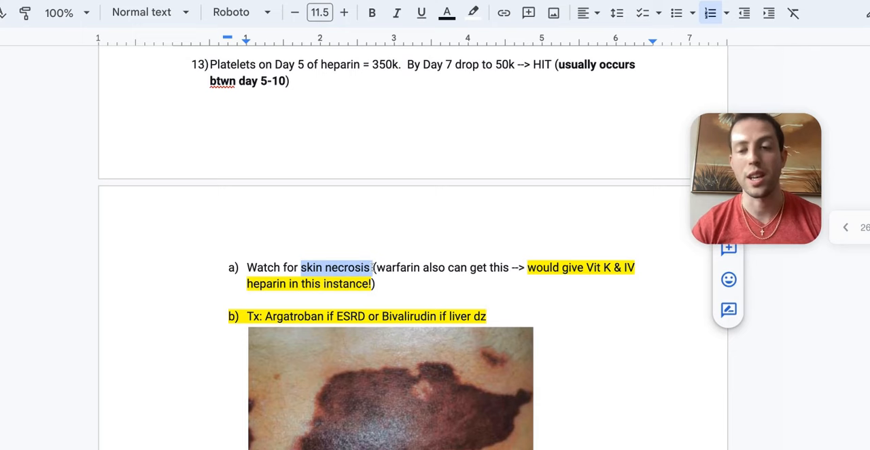
- Scroll to the HIT platelet reminder and clear the selection in the warfarin note
scroll(down, 3)
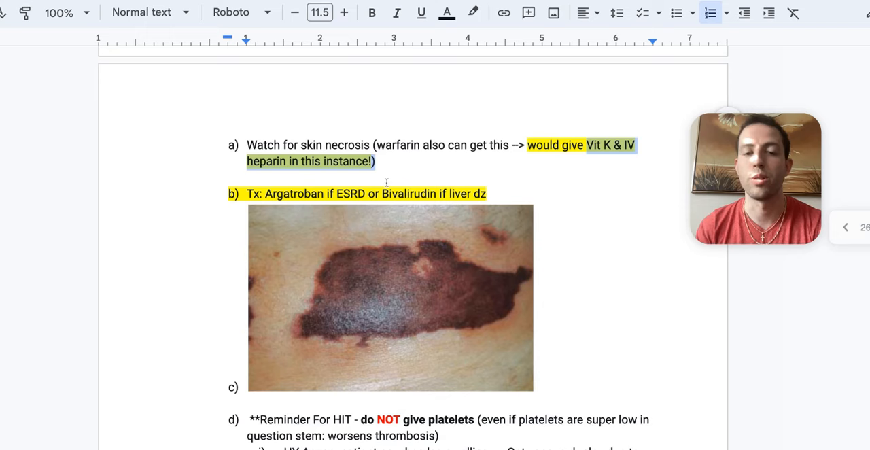
click(473, 12)
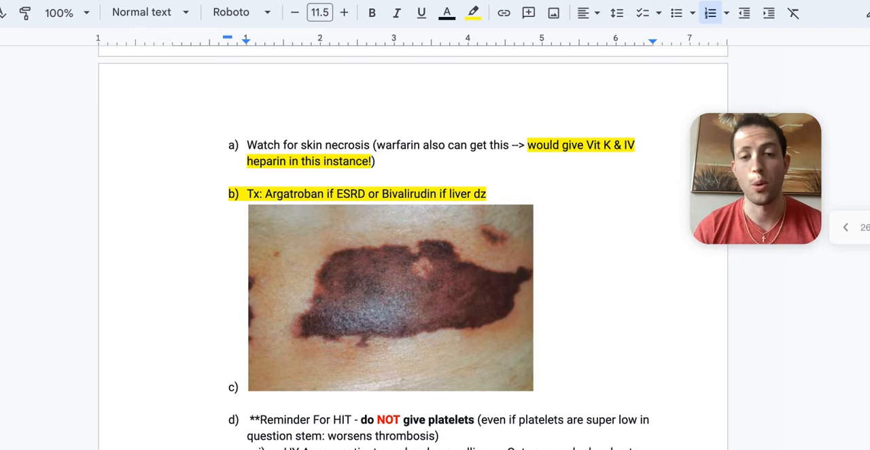
double_click(351, 193)
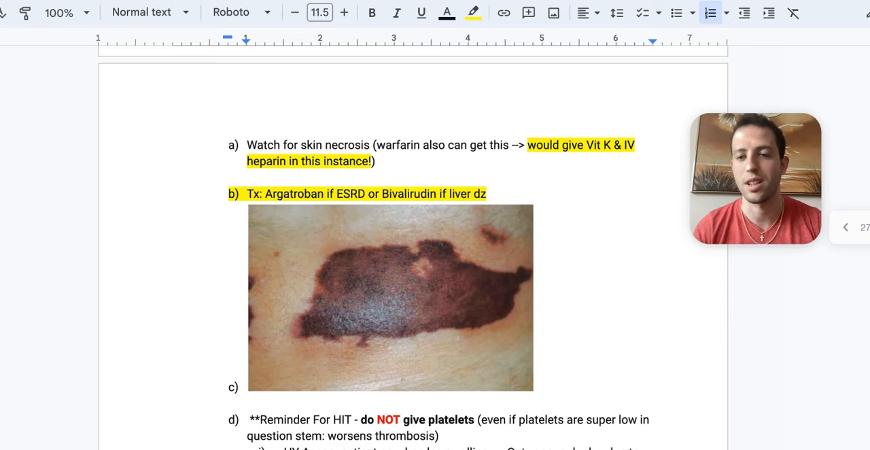
- Continue down to question 14 on otitis externa and question 15 on nephrogenic DI with HCTZ
scroll(down, 3)
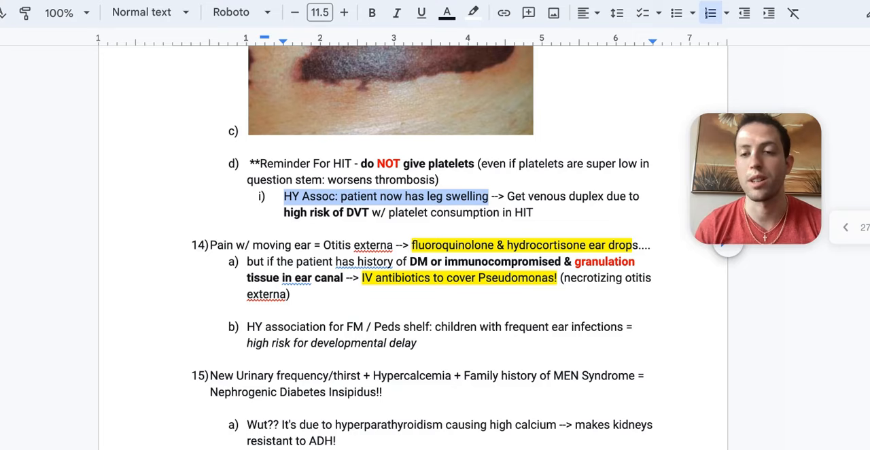
scroll(down, 3)
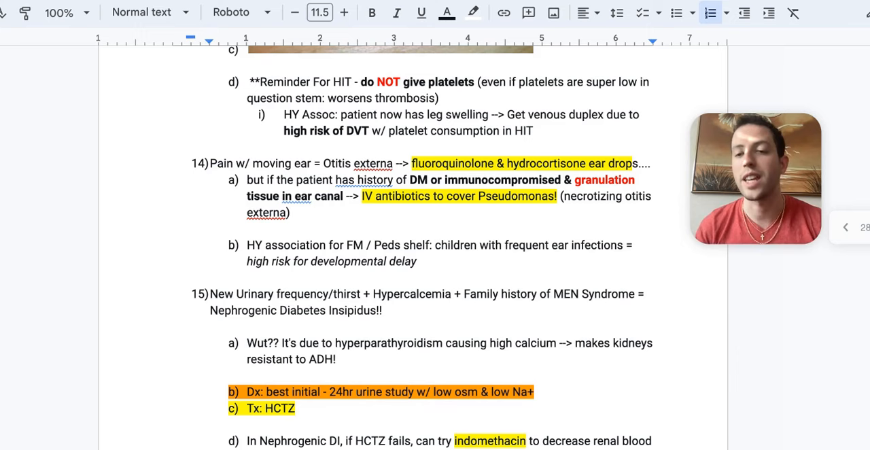
click(225, 163)
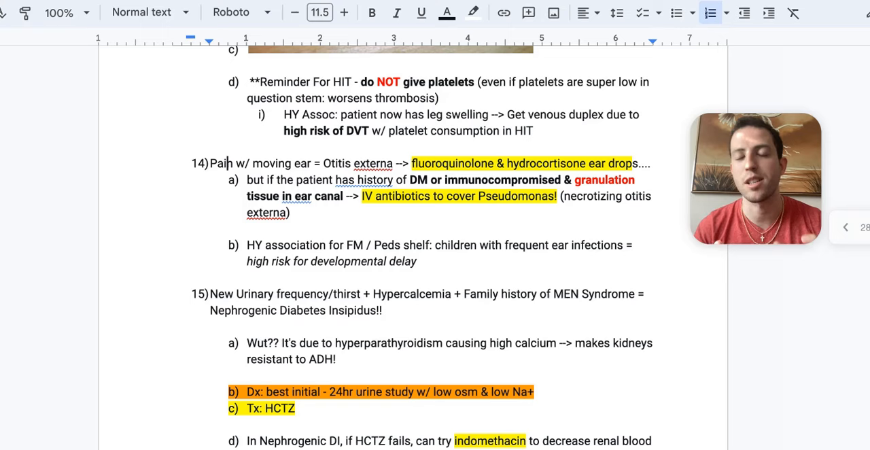
scroll(down, 3)
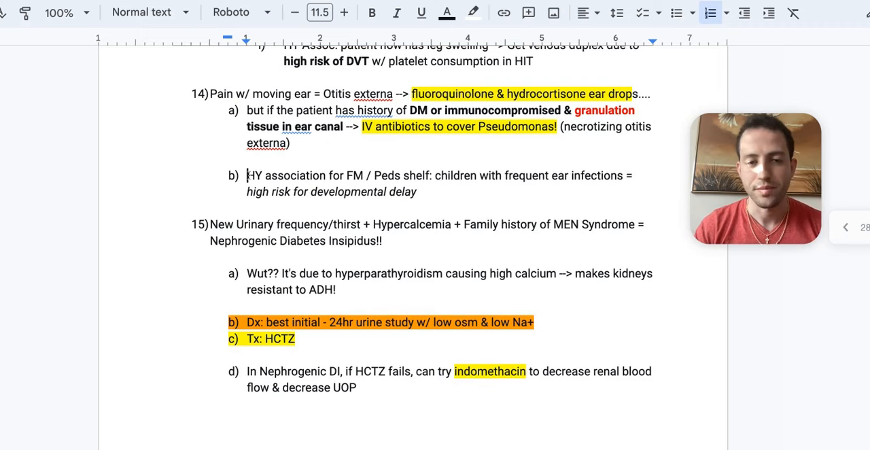
drag(248, 176, 429, 176)
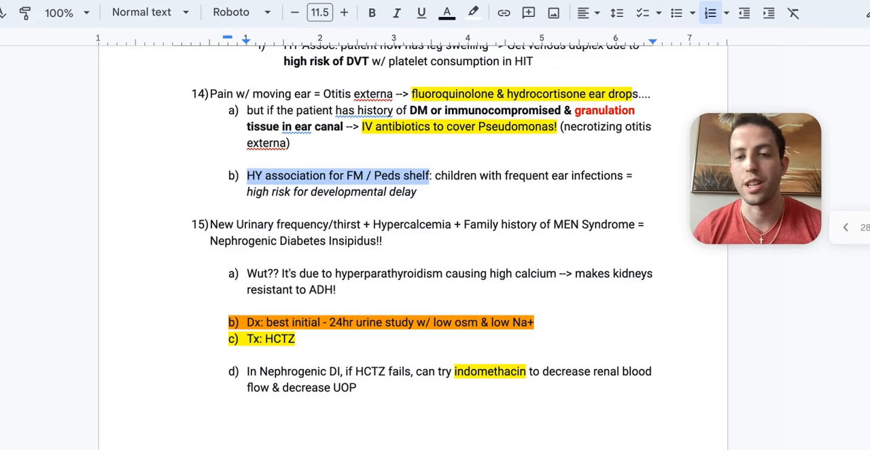
scroll(down, 3)
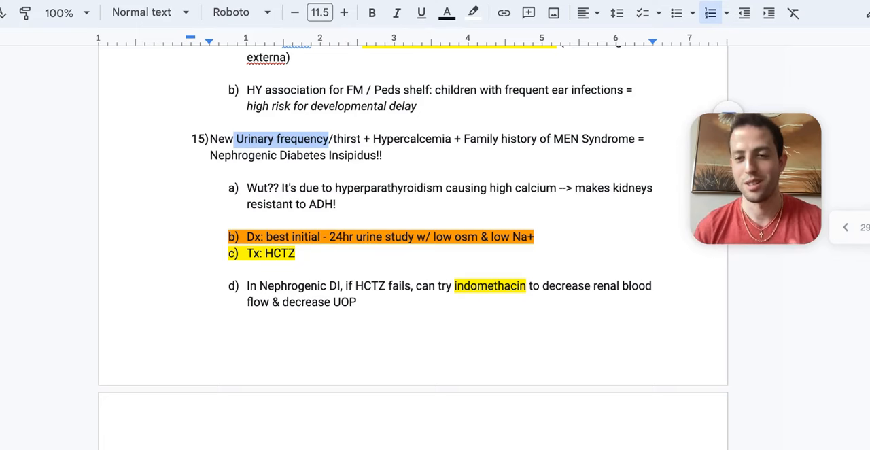
- Emphasise 'hyperparathyroidism', then reach the lithium-induced nephrogenic DI amiloride tip
double_click(388, 187)
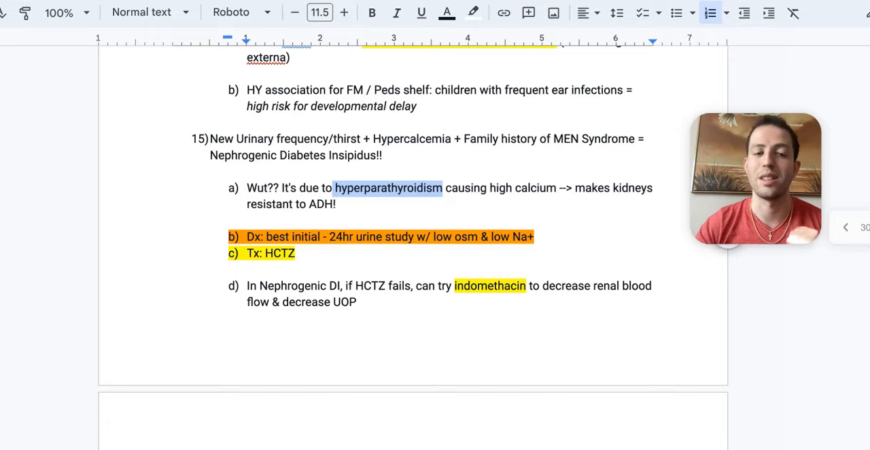
scroll(down, 3)
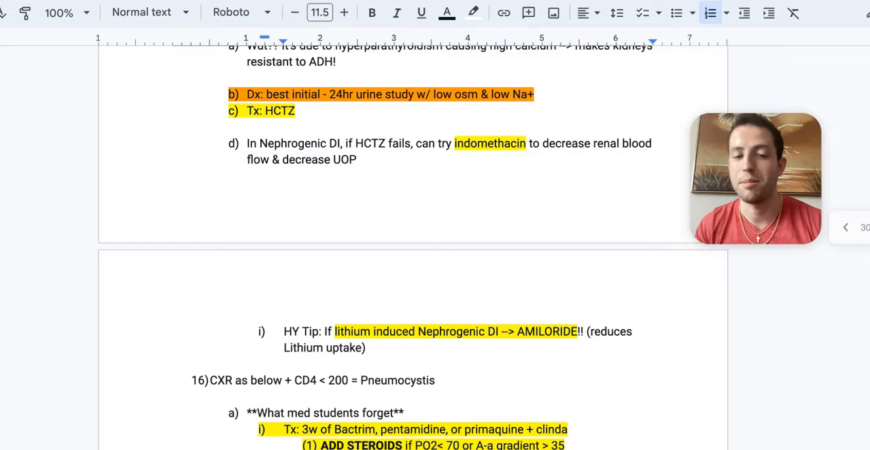
- Scroll past the Pneumocystis chest X-ray to the closing 'Some Test Taking Tips for USMLE' list
scroll(down, 3)
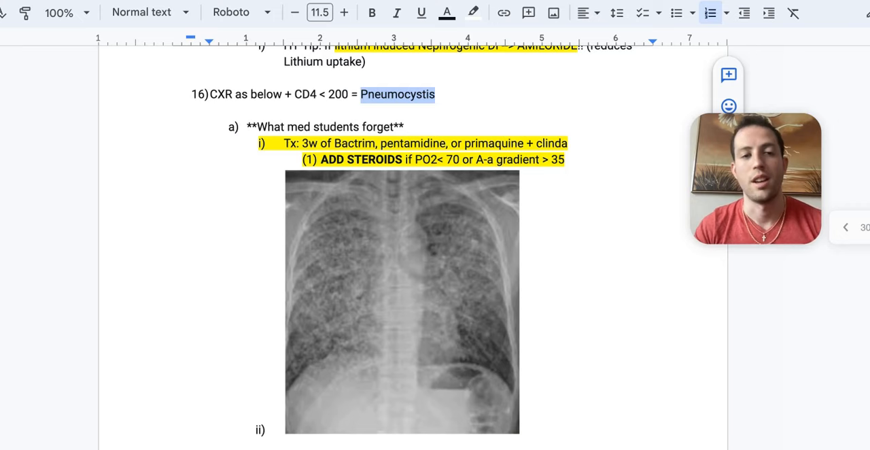
scroll(down, 3)
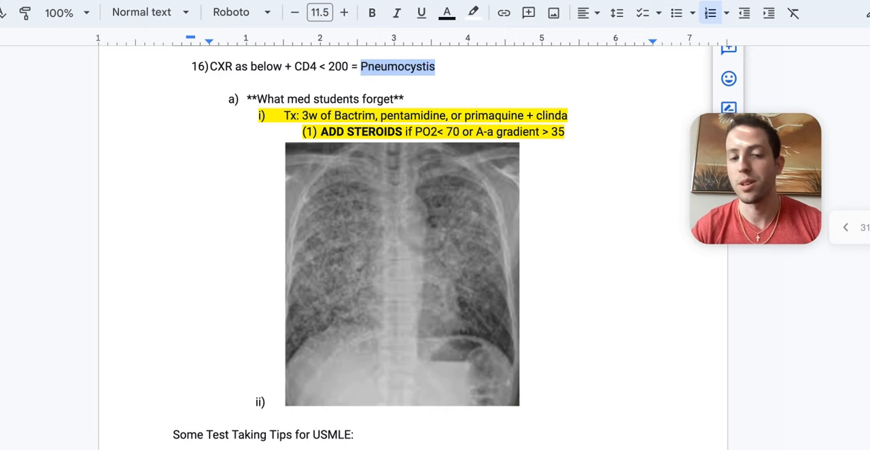
scroll(down, 3)
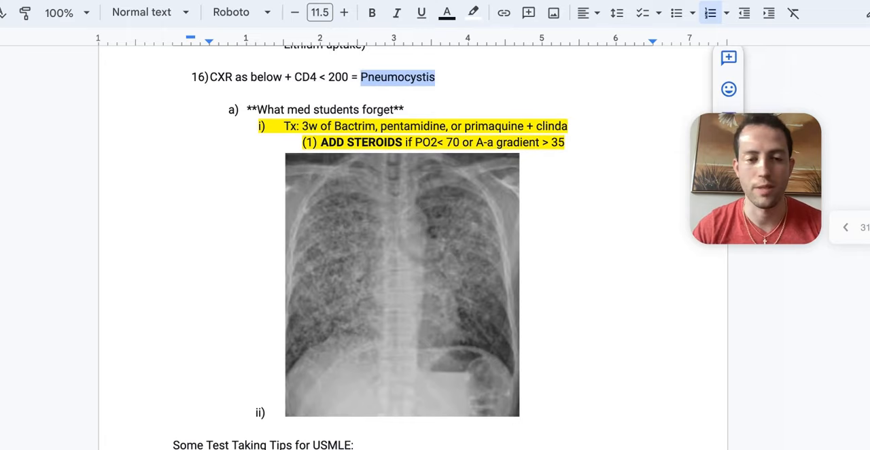
scroll(down, 3)
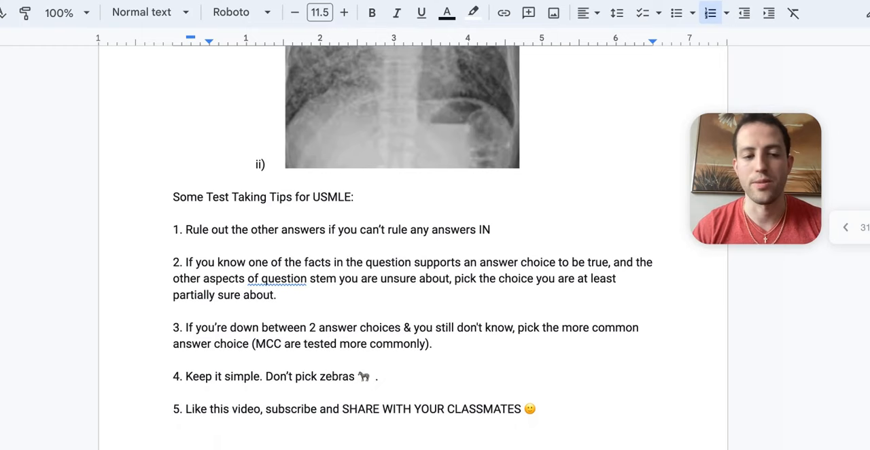
scroll(down, 3)
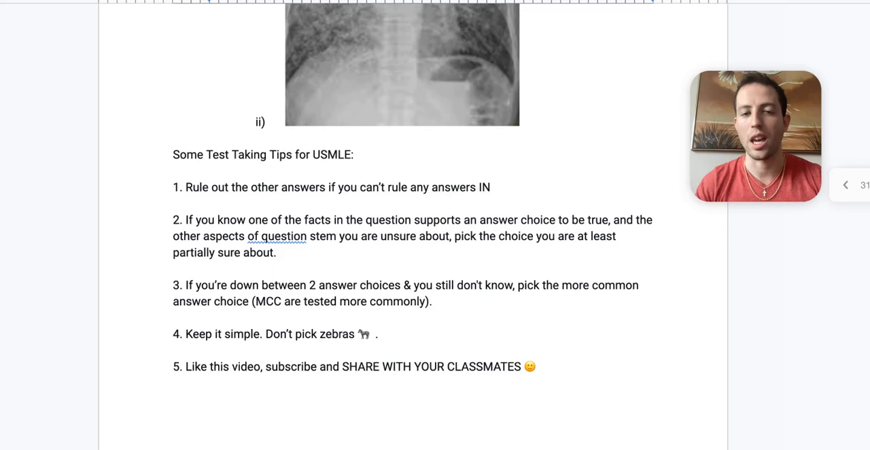